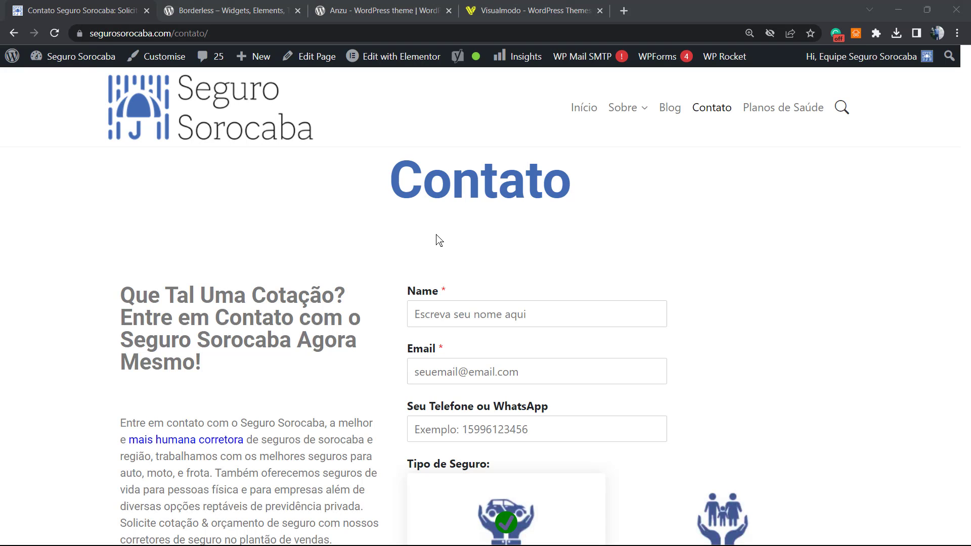
mouse_move(363, 303)
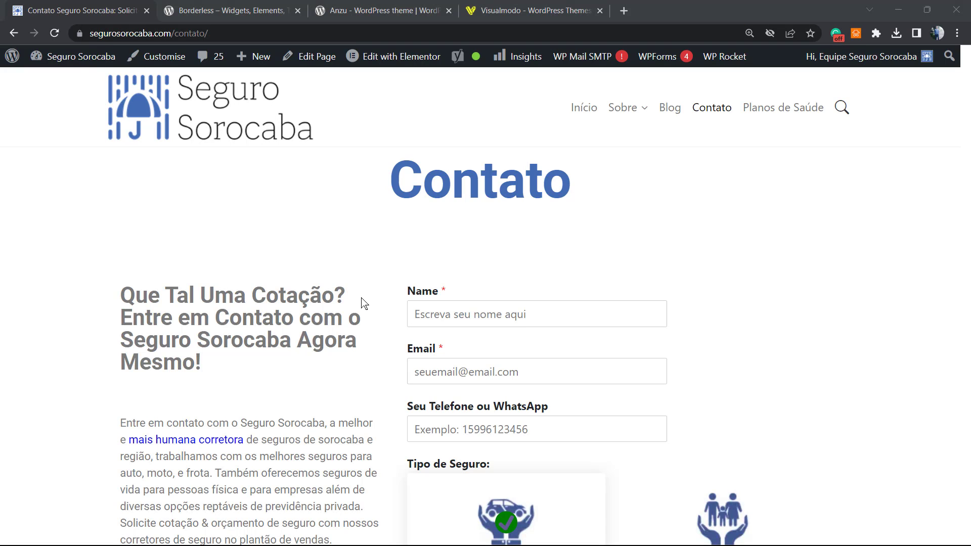
- Scroll through the Contato page to review its contact form
scroll("down", 3)
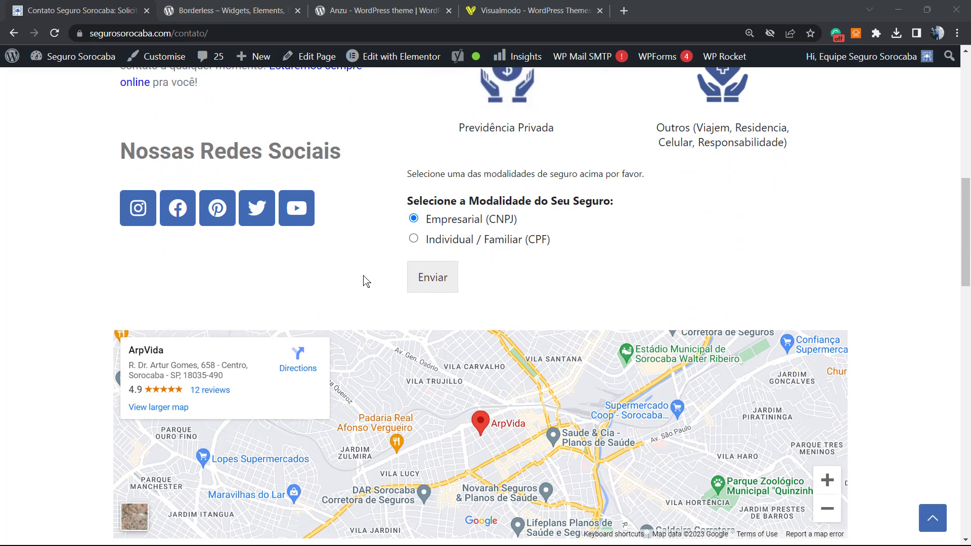
mouse_move(452, 267)
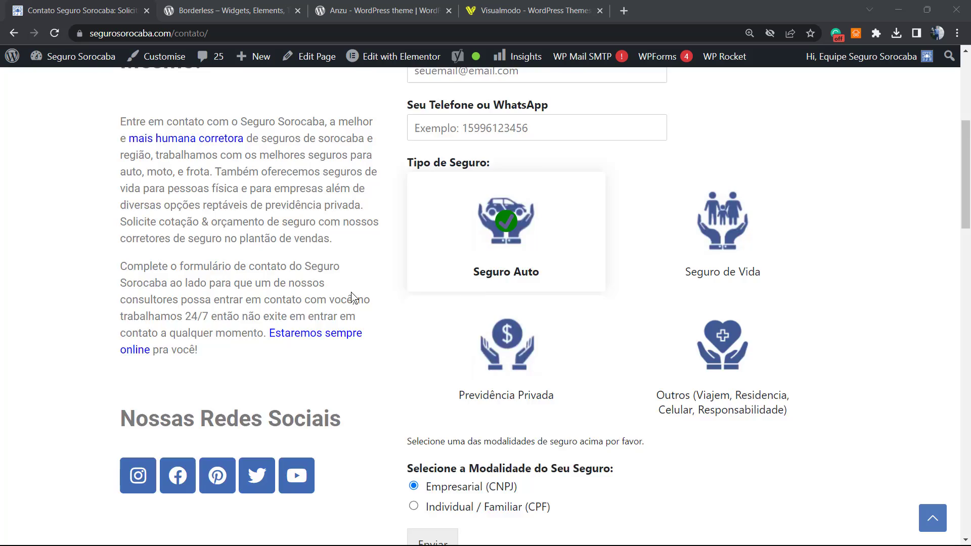
scroll("down", 3)
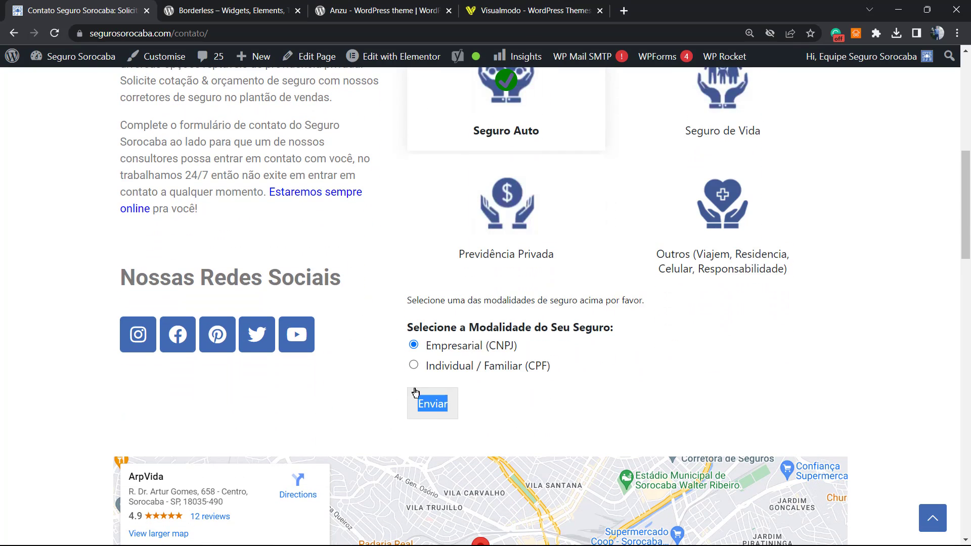
mouse_move(447, 389)
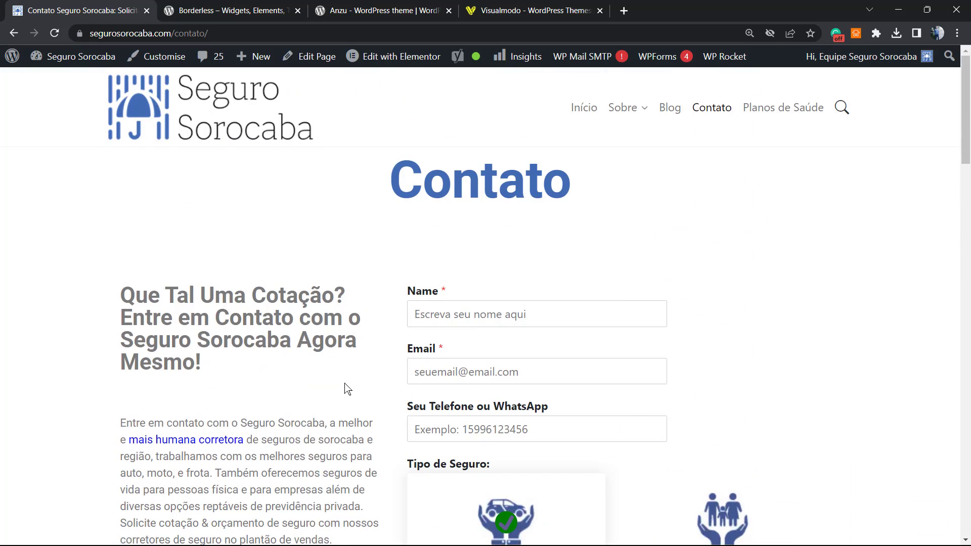
scroll("down", 3)
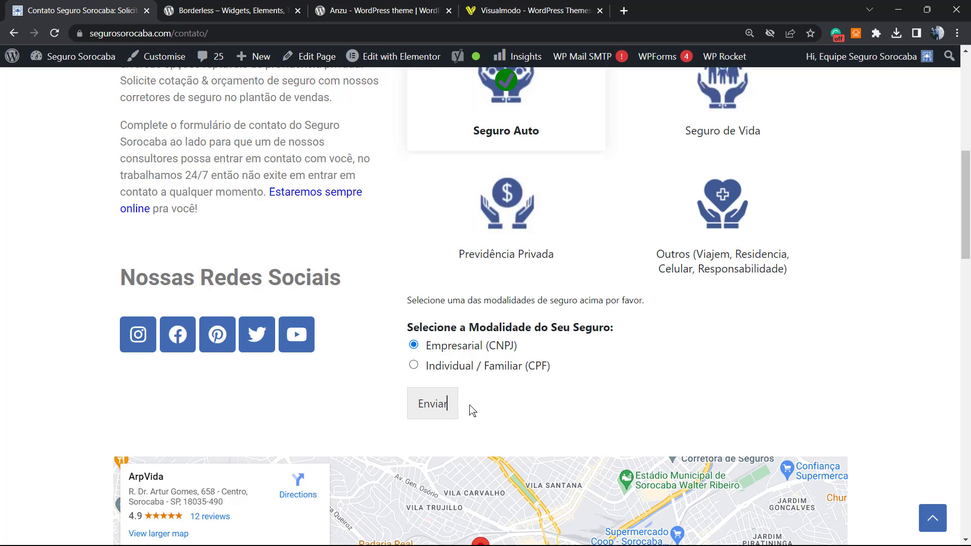
mouse_move(469, 411)
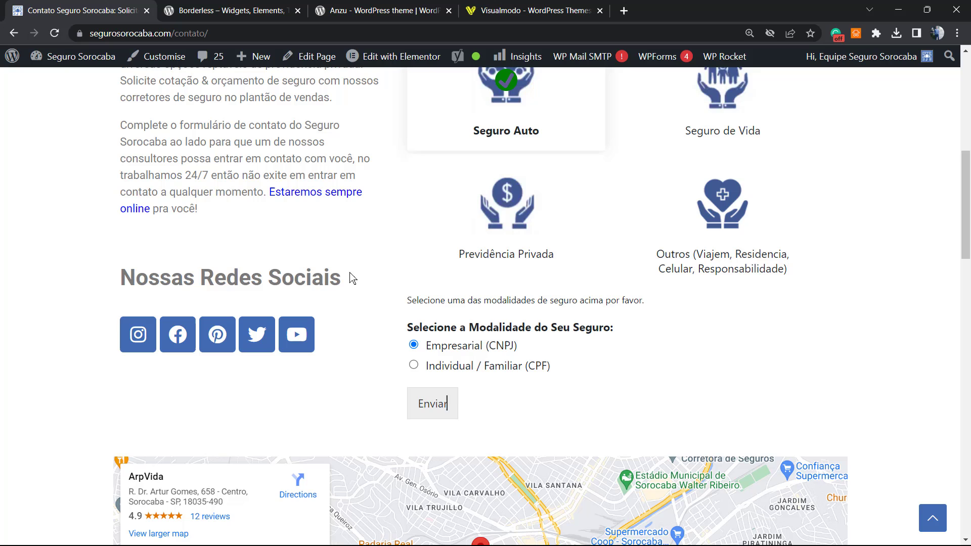
scroll("up", 3)
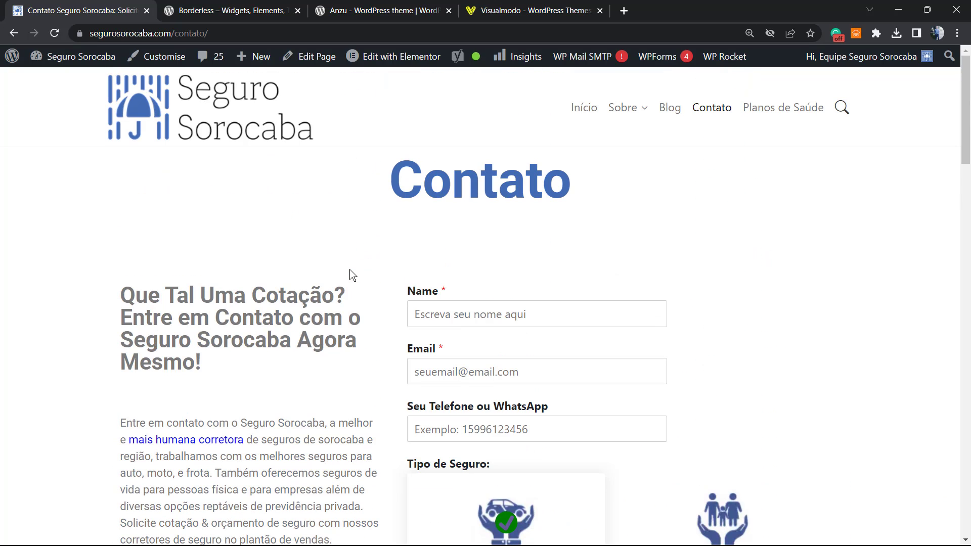
mouse_move(343, 284)
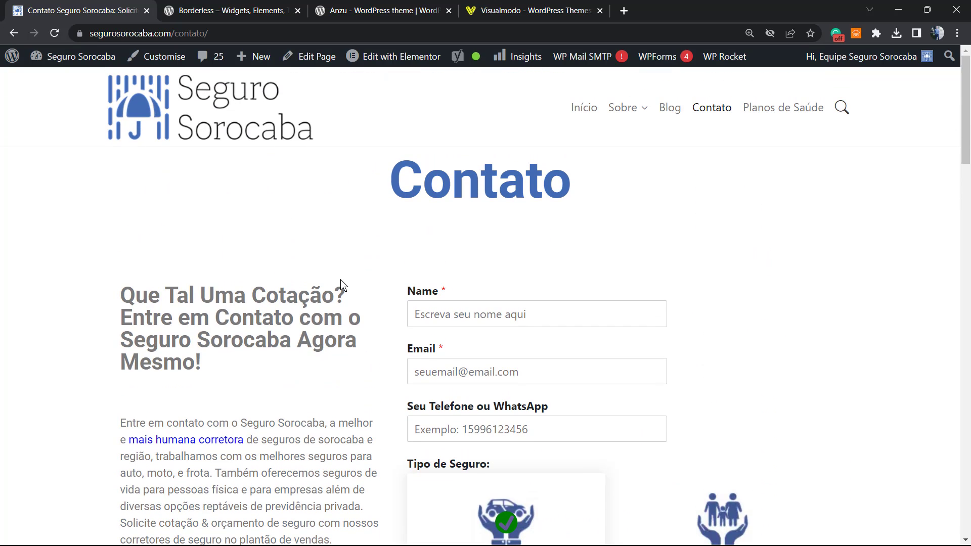
scroll("down", 3)
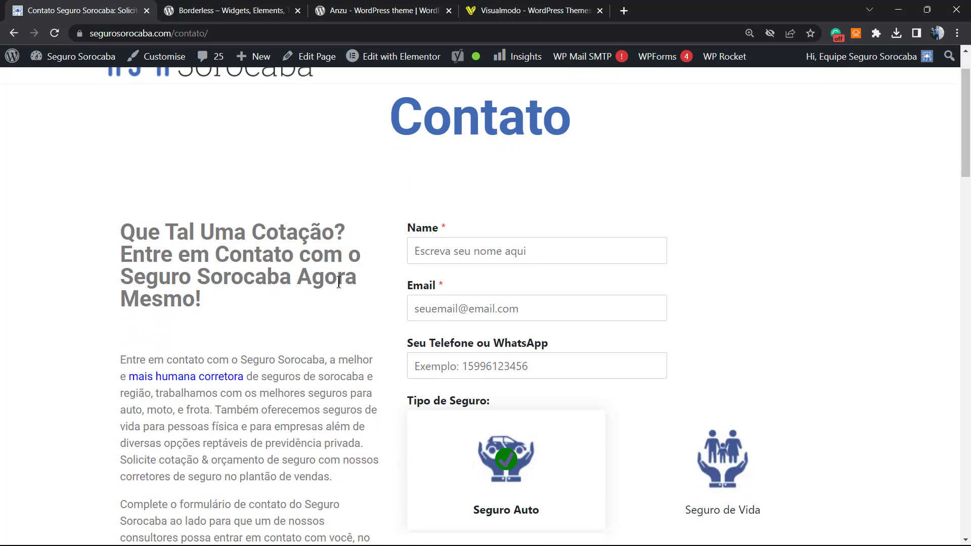
scroll("down", 3)
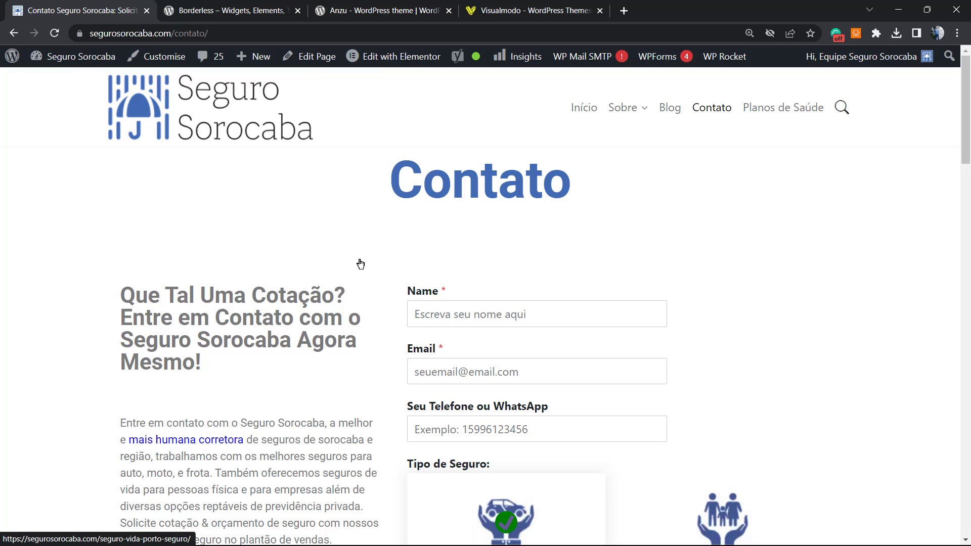
mouse_move(353, 273)
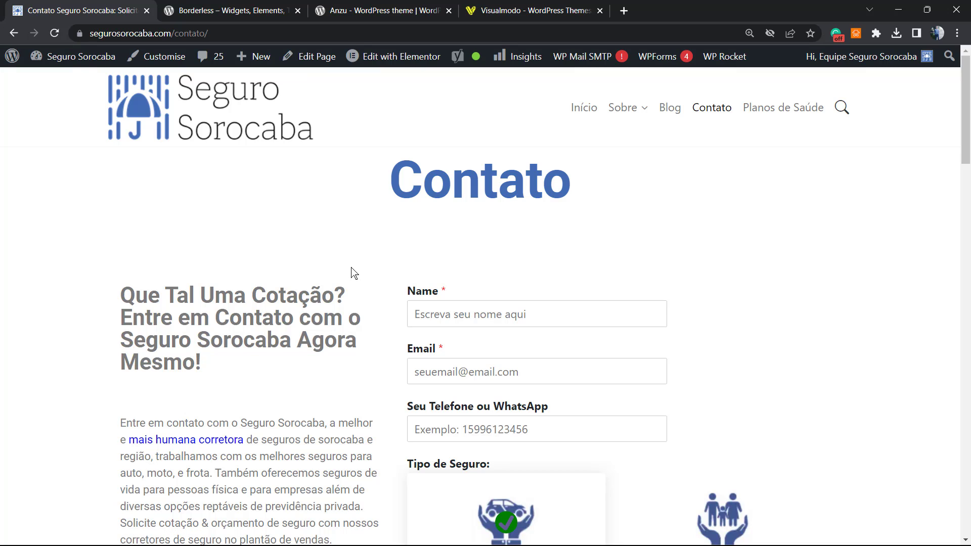
mouse_move(348, 265)
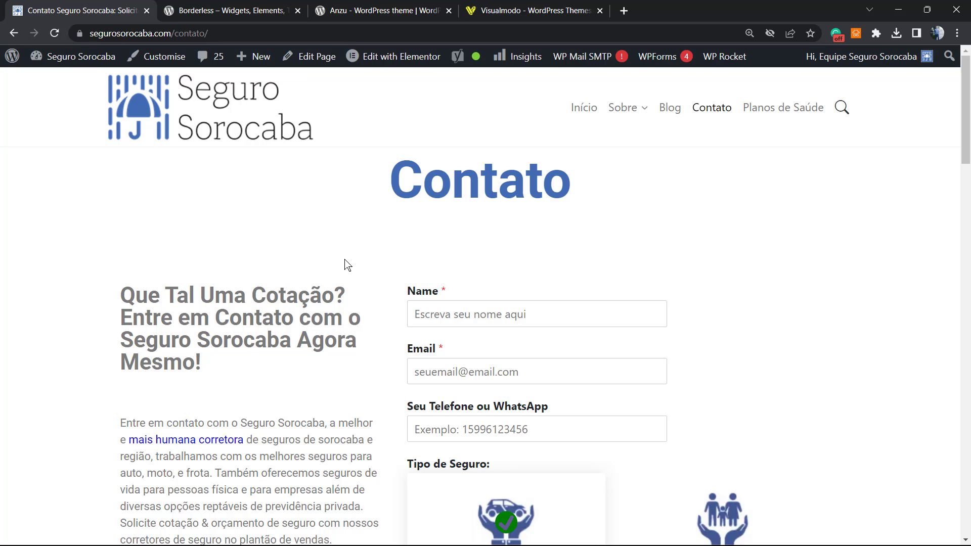
mouse_move(345, 267)
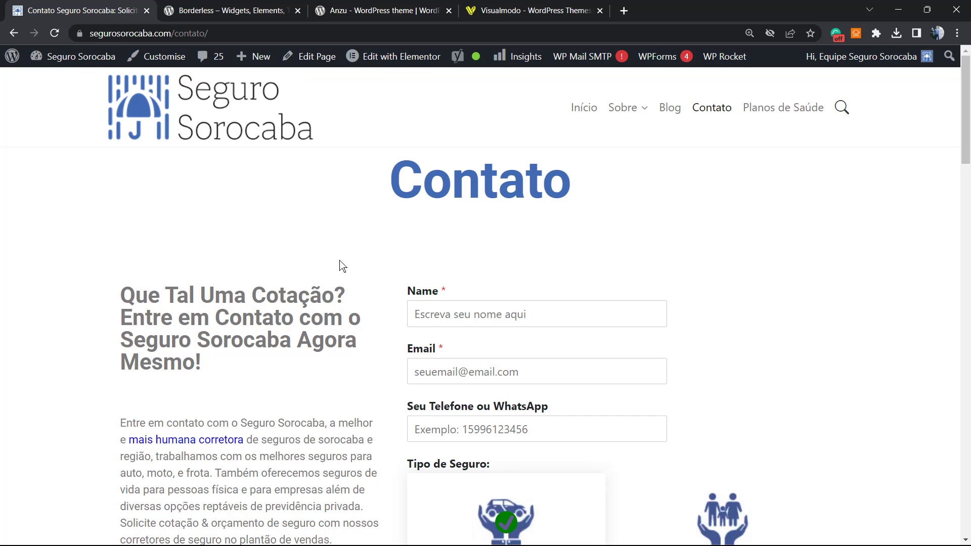
mouse_move(334, 263)
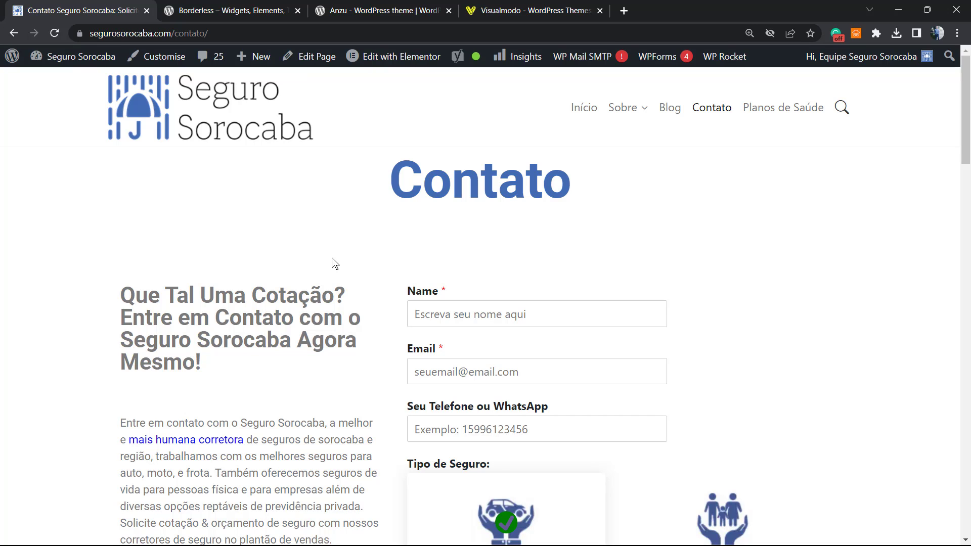
mouse_move(316, 221)
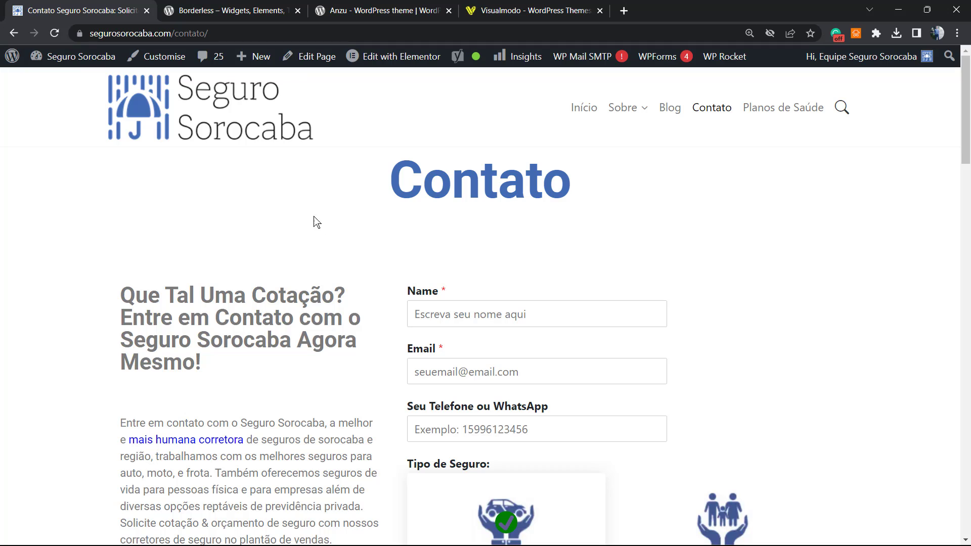
mouse_move(304, 224)
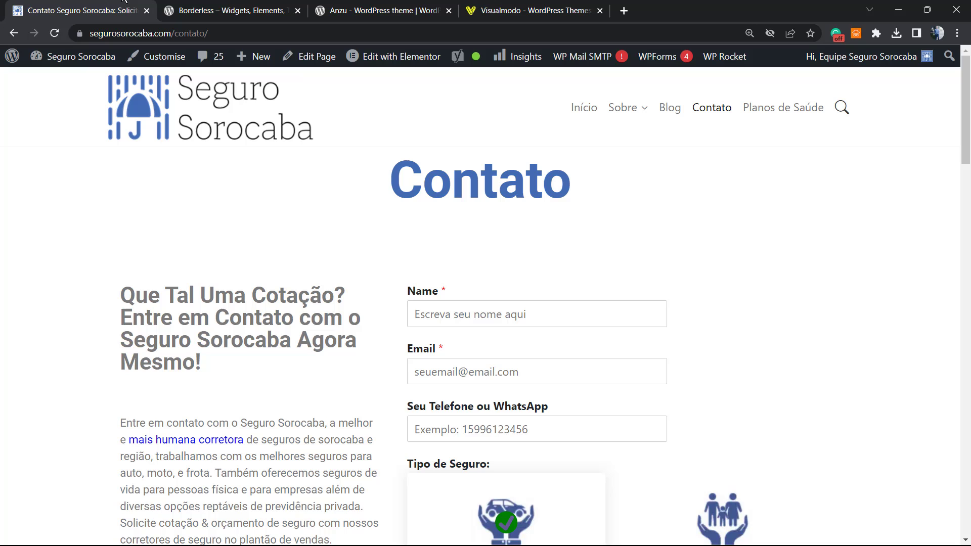
mouse_move(425, 243)
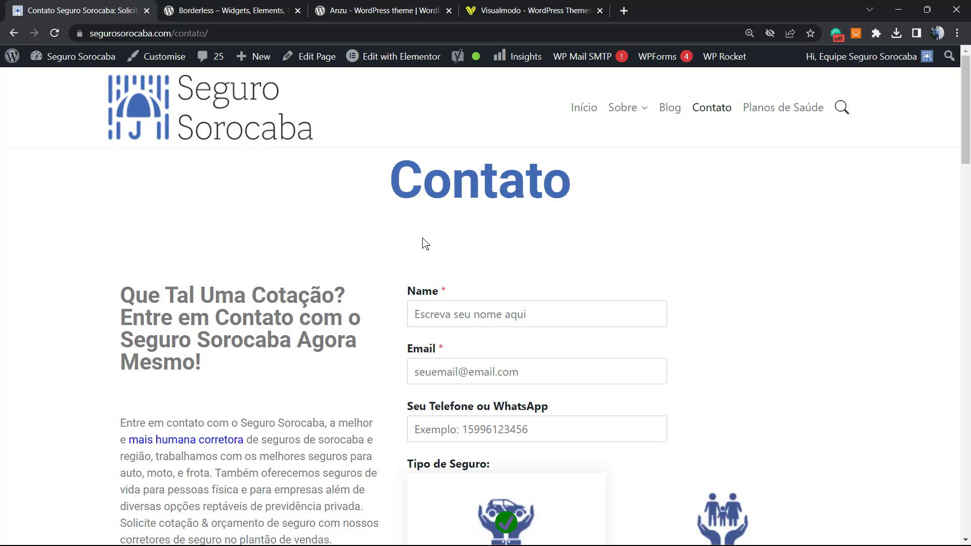
scroll("down", 3)
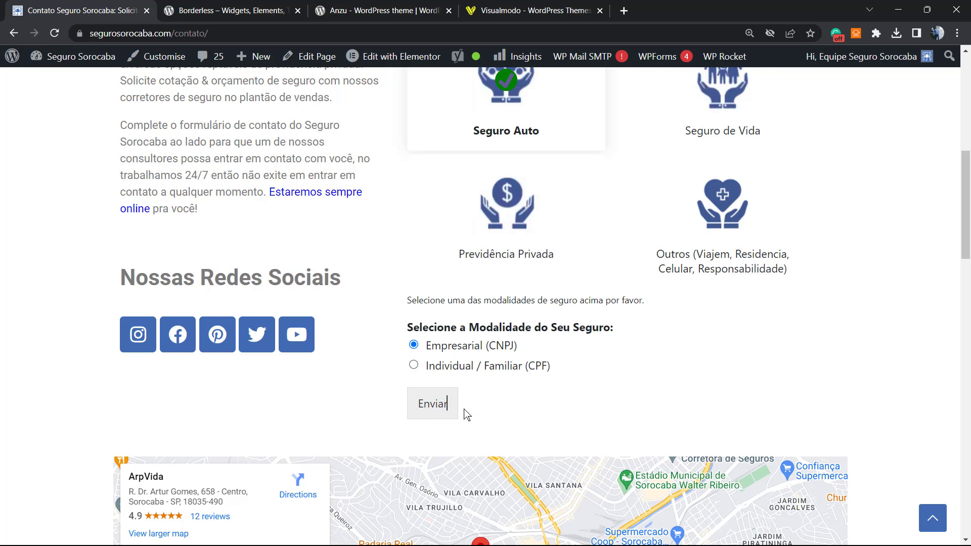
scroll("up", 3)
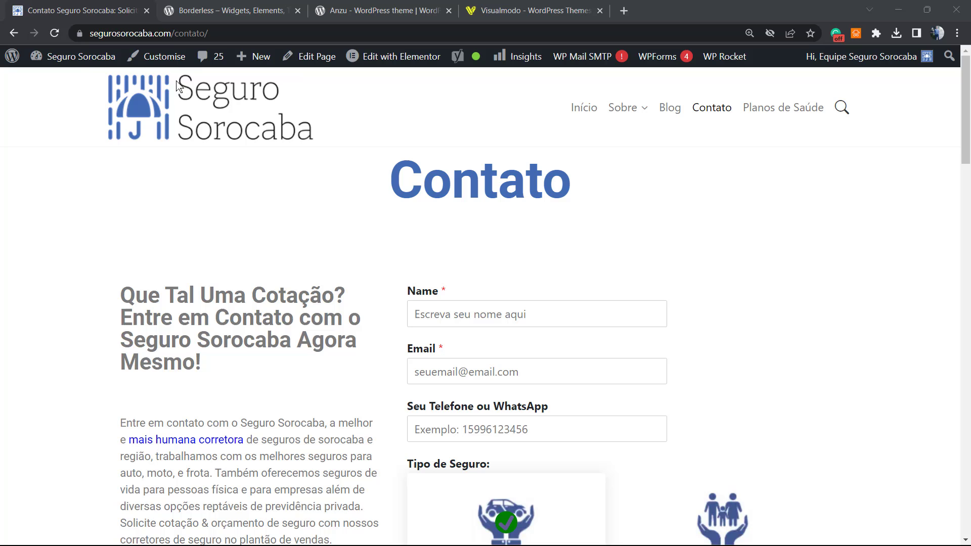
- Go to the Seguro Sorocaba admin dashboard and launch Appearance > Customise
left_click(81, 56)
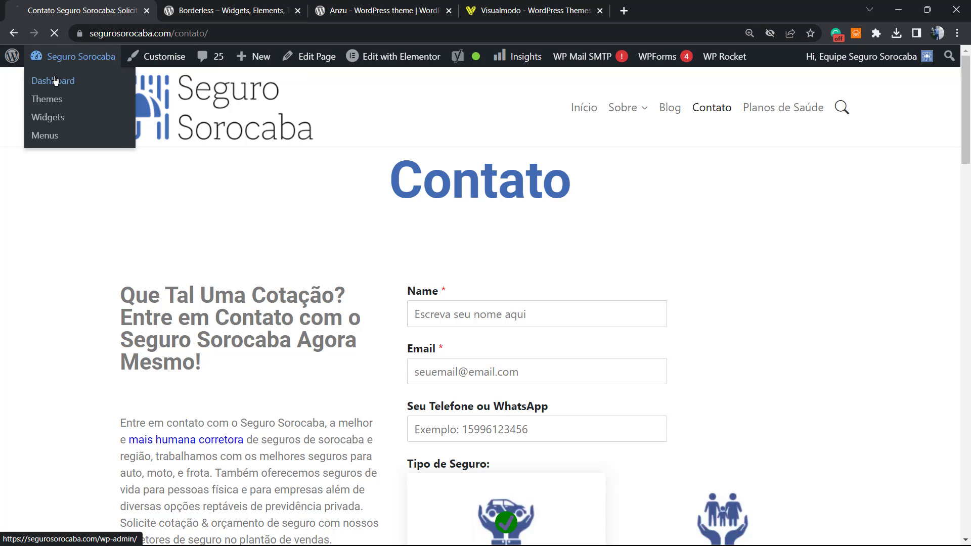
left_click(53, 80)
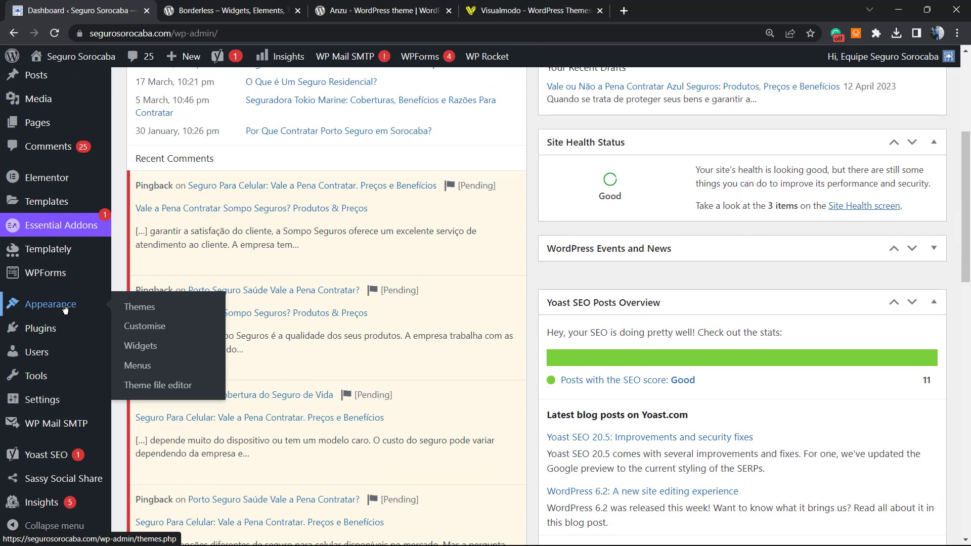
left_click(144, 325)
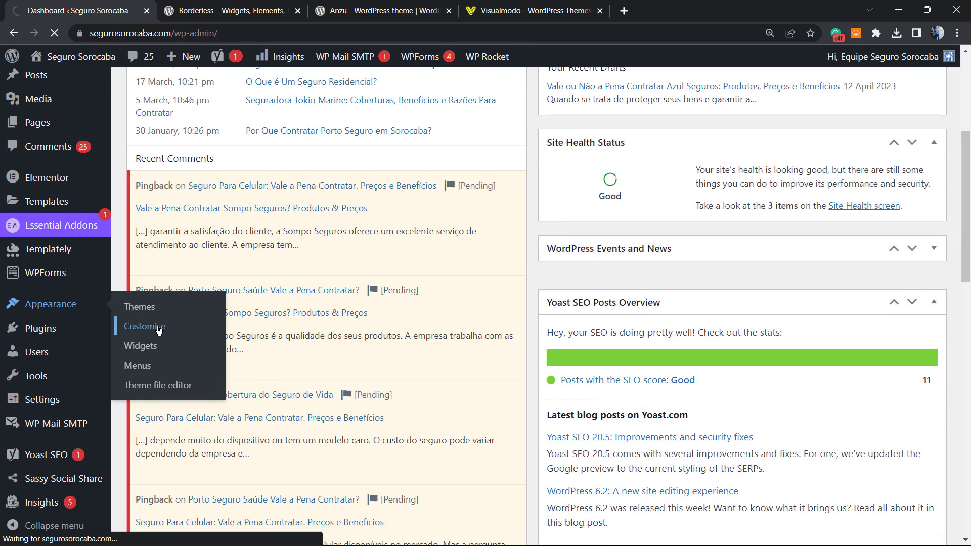
left_click(144, 327)
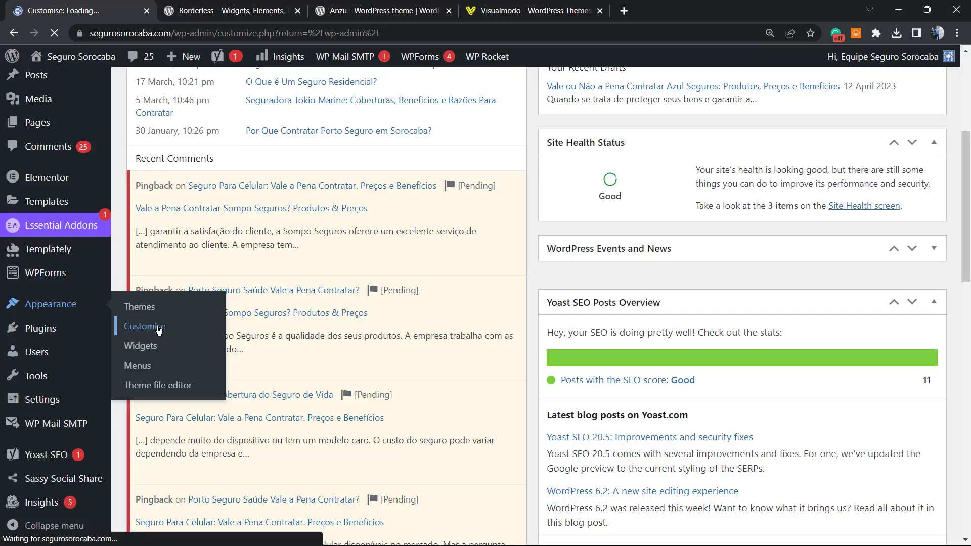
- Open Additional CSS in the Customizer sidebar, showing the existing attachment-large rule
left_click(144, 326)
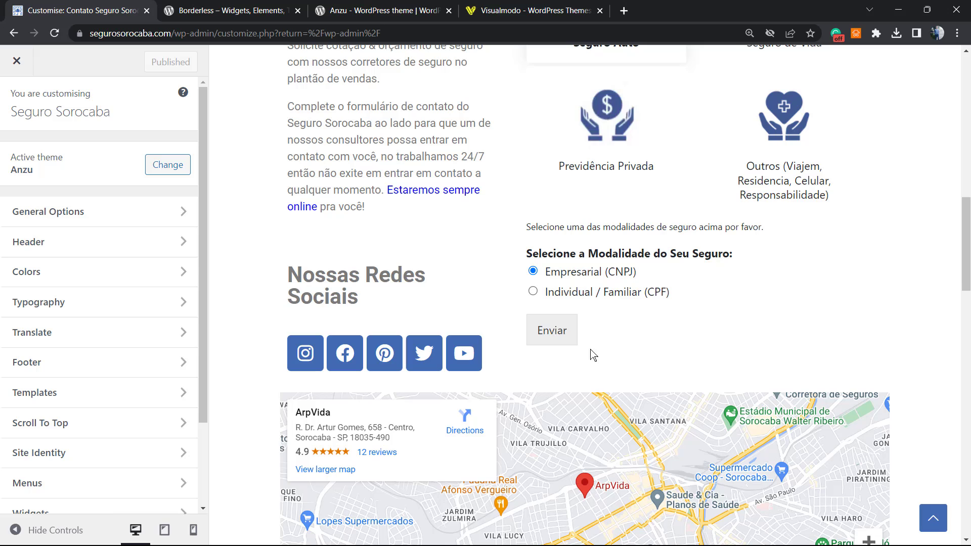
mouse_move(122, 356)
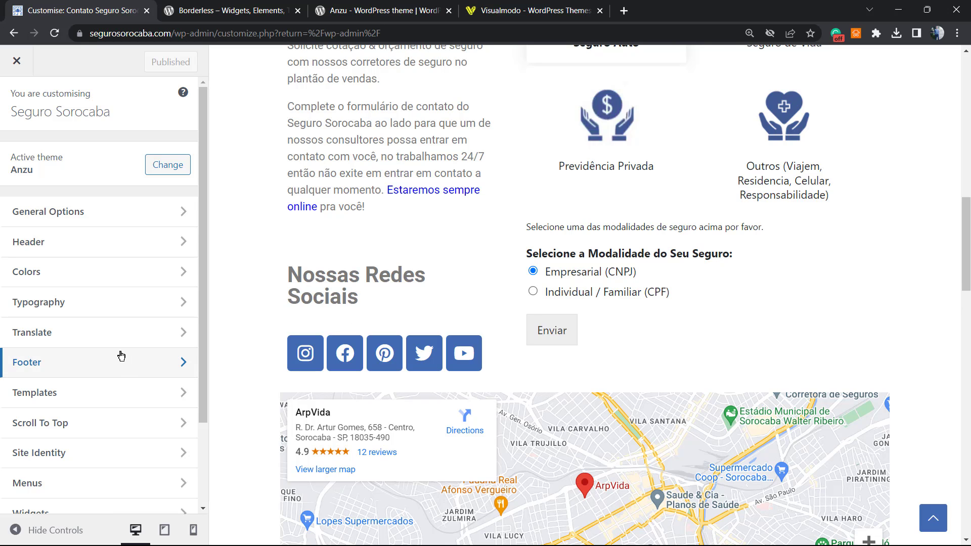
scroll("down", 3)
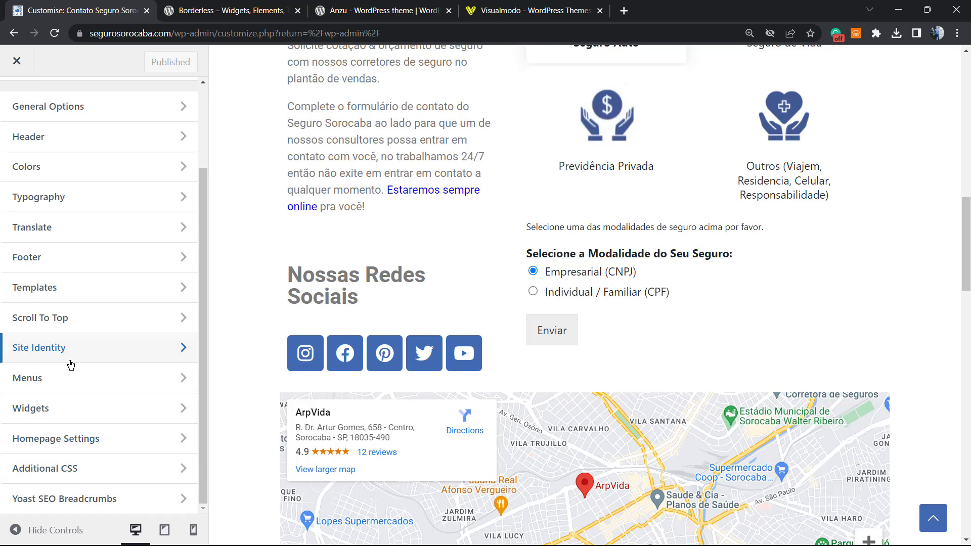
mouse_move(71, 366)
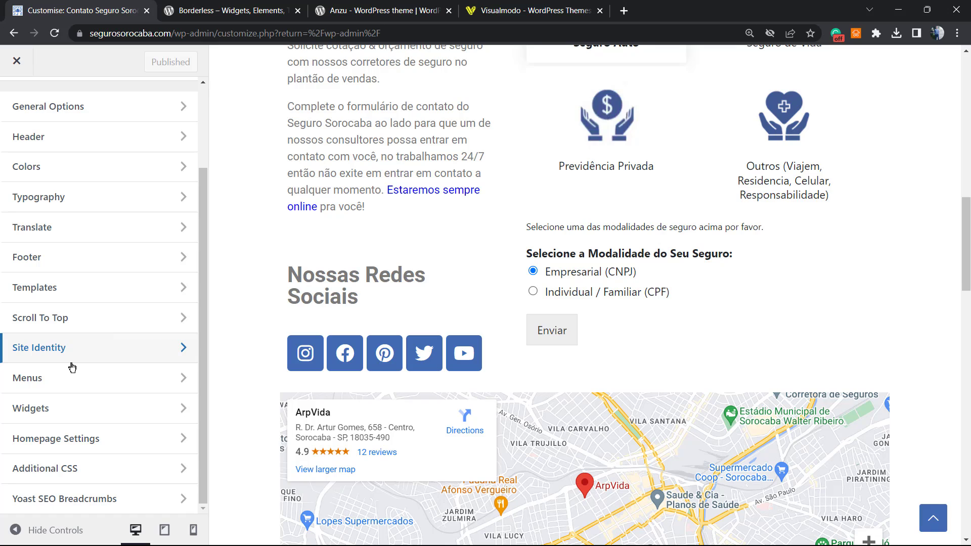
mouse_move(108, 430)
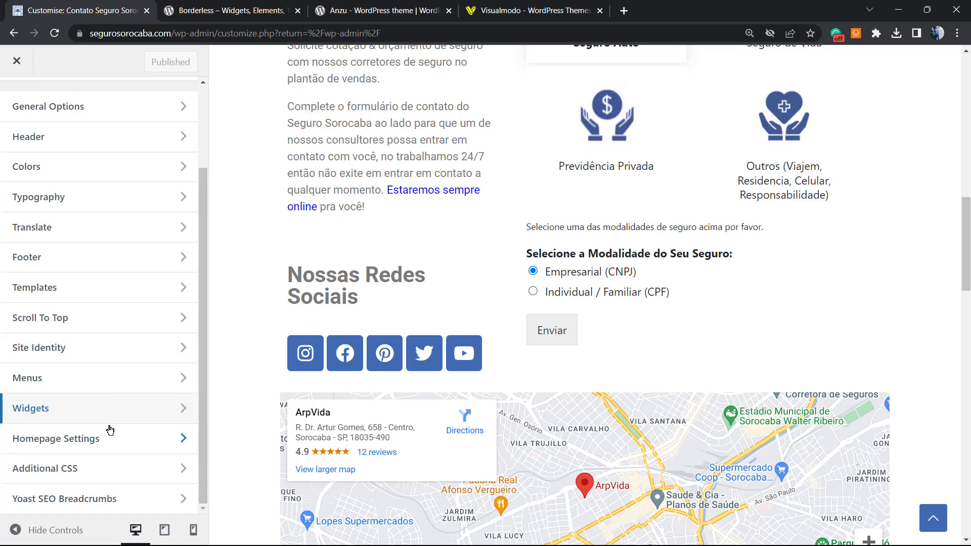
mouse_move(120, 469)
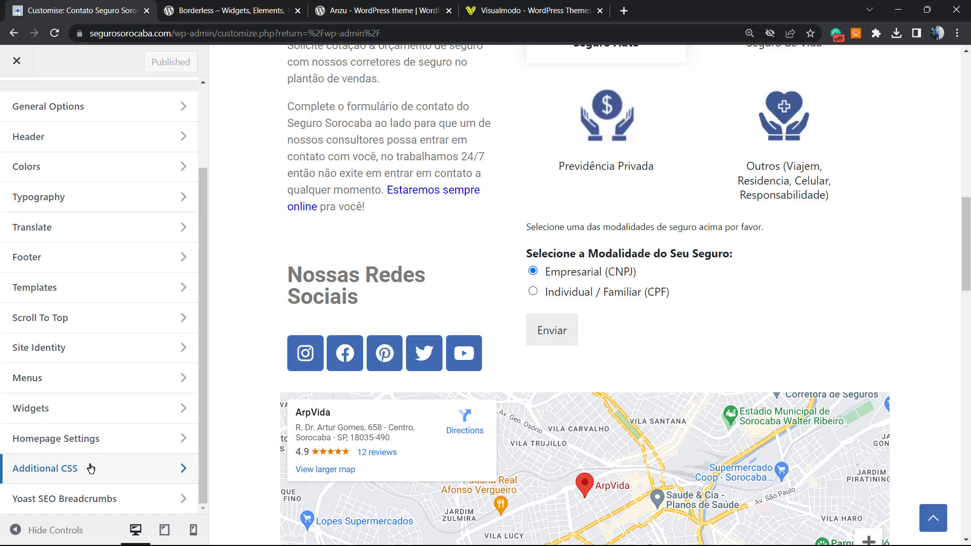
left_click(44, 469)
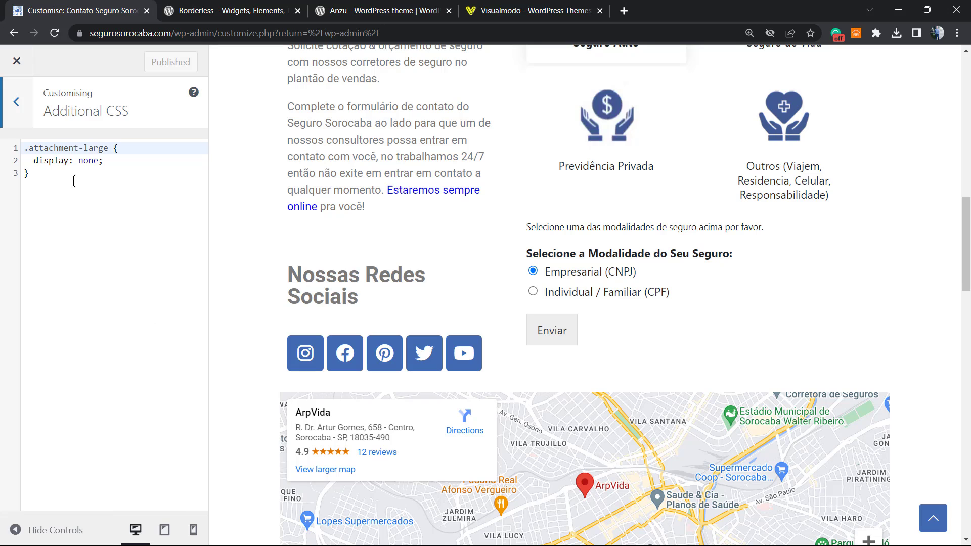
- Paste the .wpforms-form submit button rules: blue background, white text, darker hover
key("Enter")
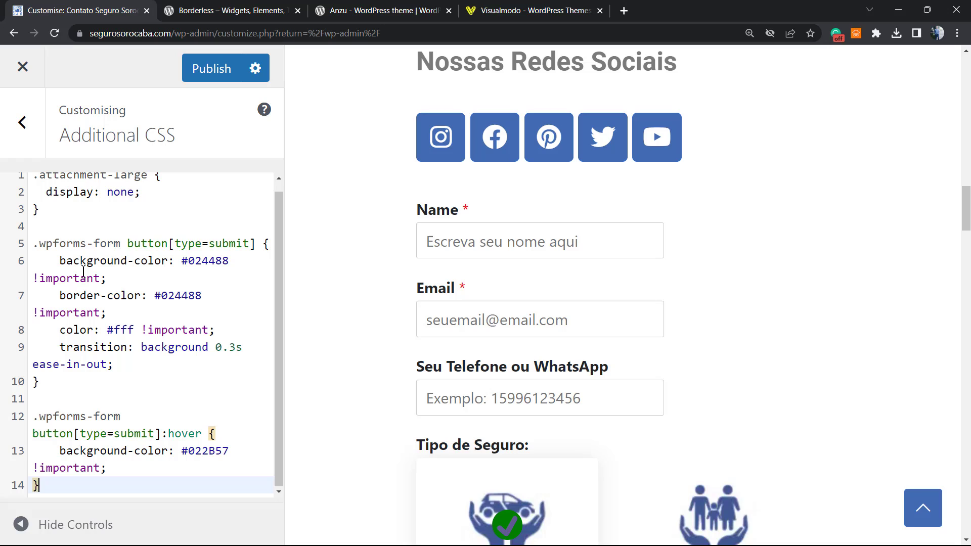
double_click(68, 278)
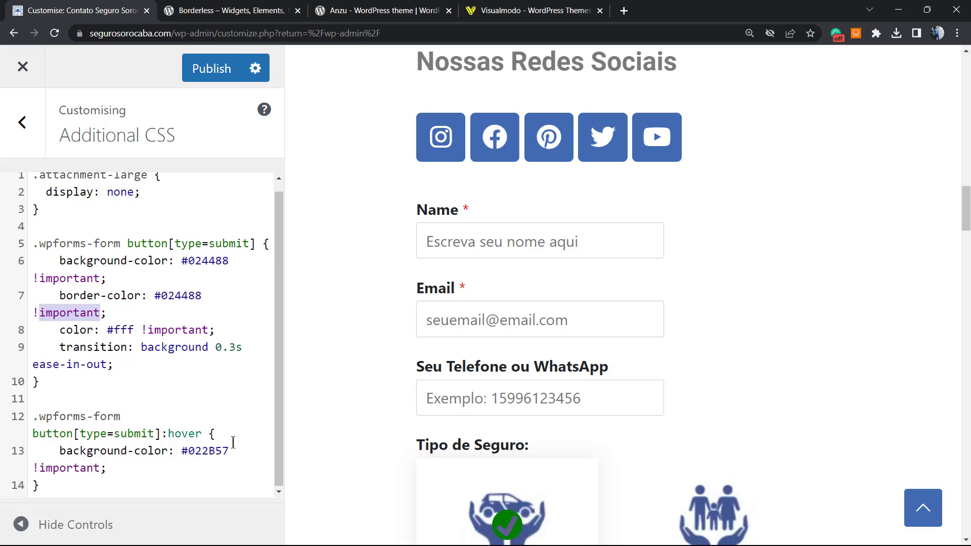
- Replace background-color #024488 with #181818 and preview the dark Enviar button
left_click(749, 33)
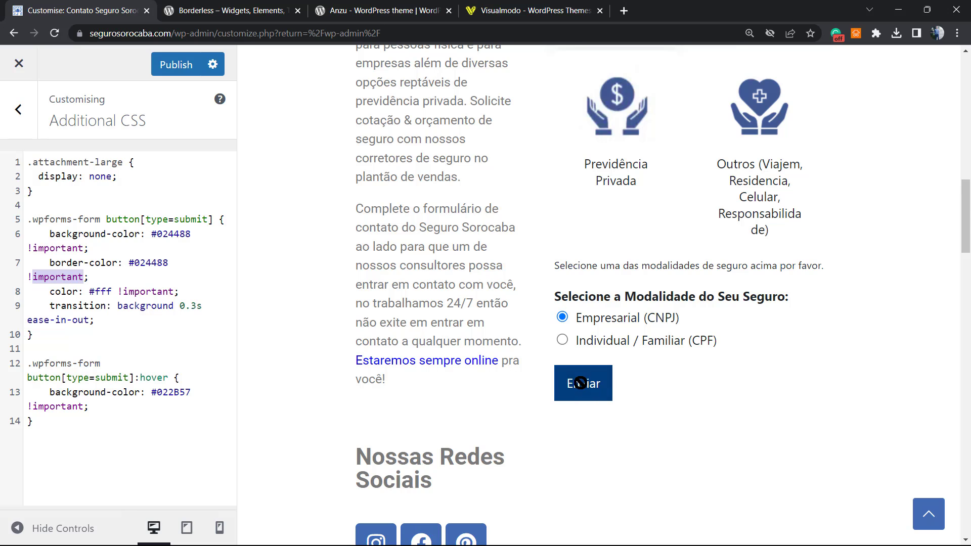
mouse_move(113, 376)
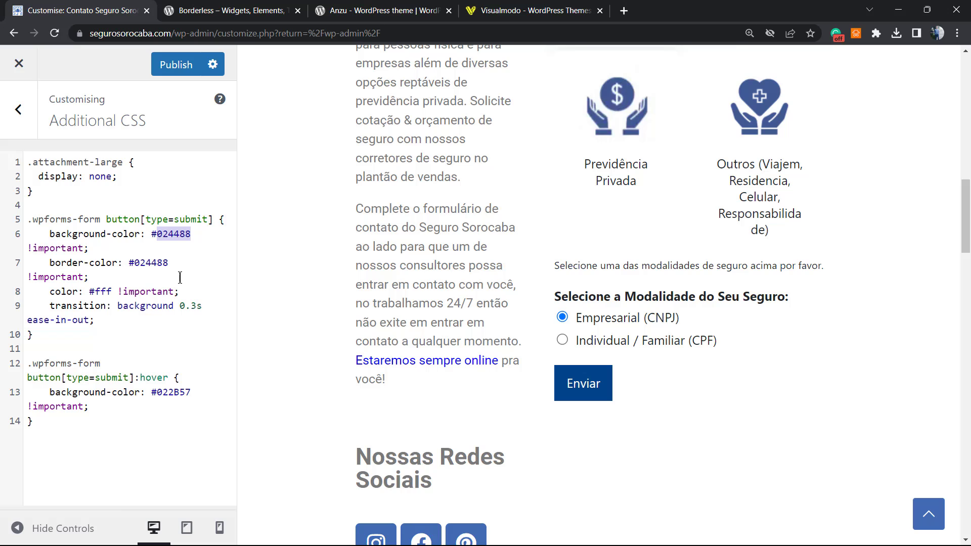
type("181")
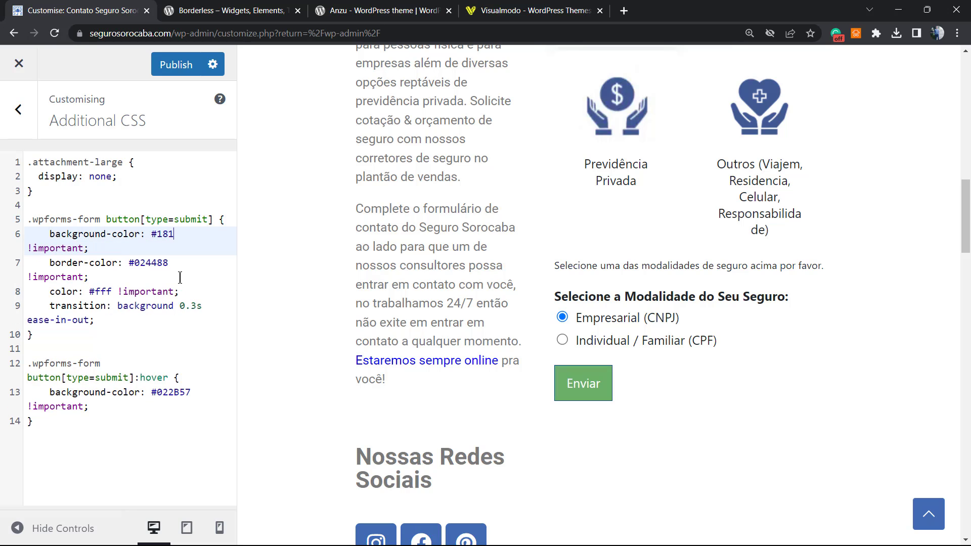
type("818")
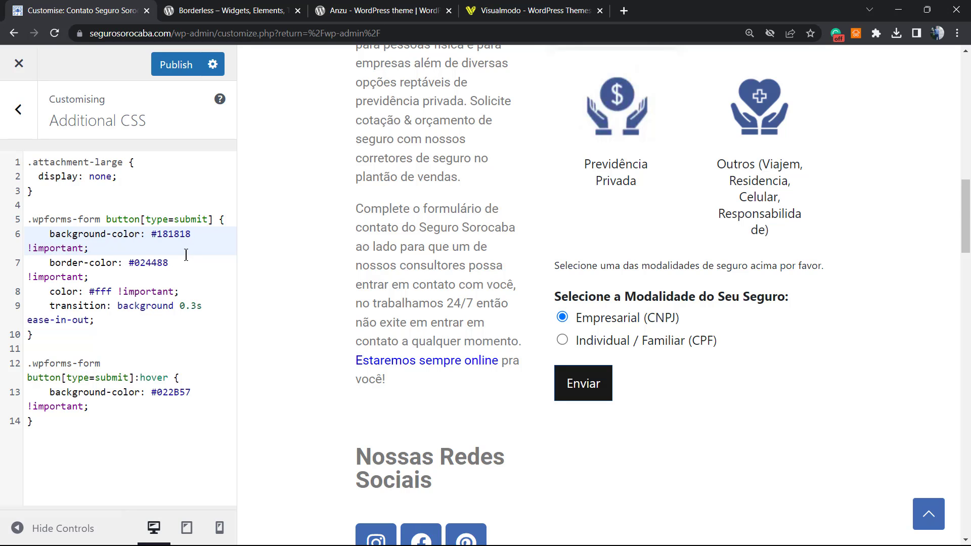
double_click(176, 234)
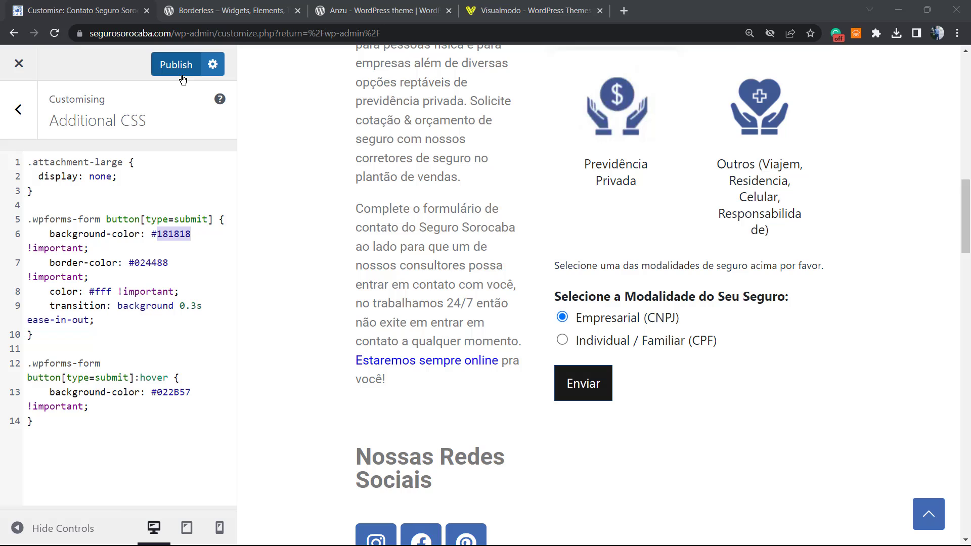
mouse_move(183, 74)
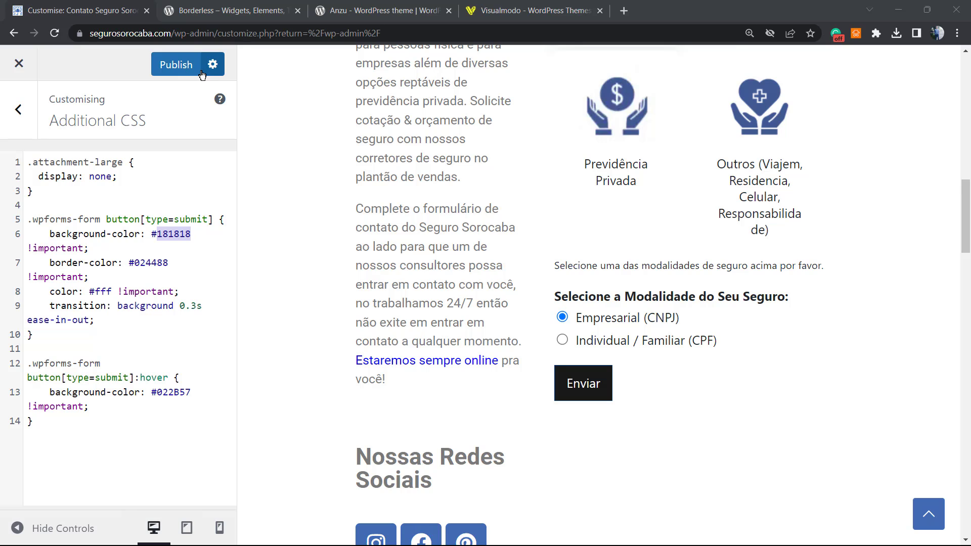
mouse_move(207, 80)
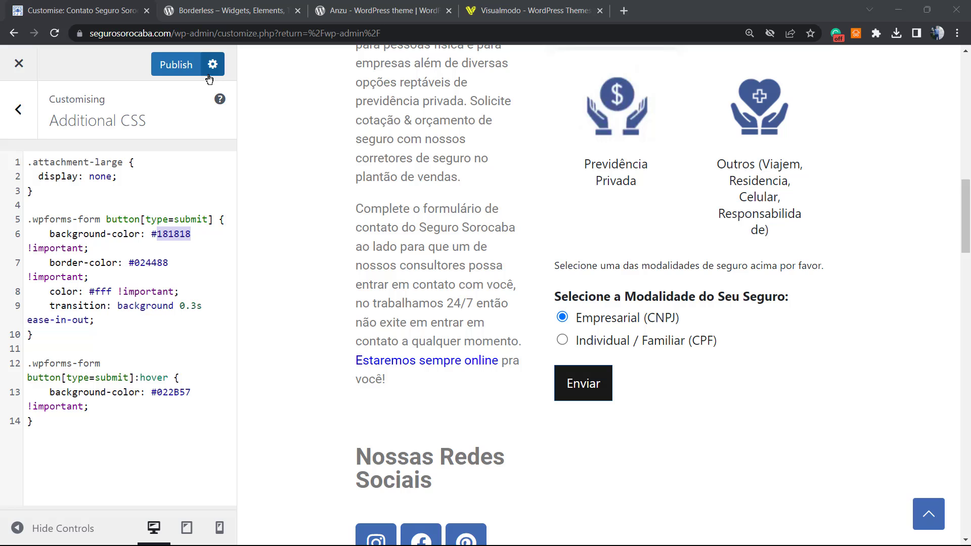
- Browse the Borderless plugin page on WordPress.org
left_click(229, 10)
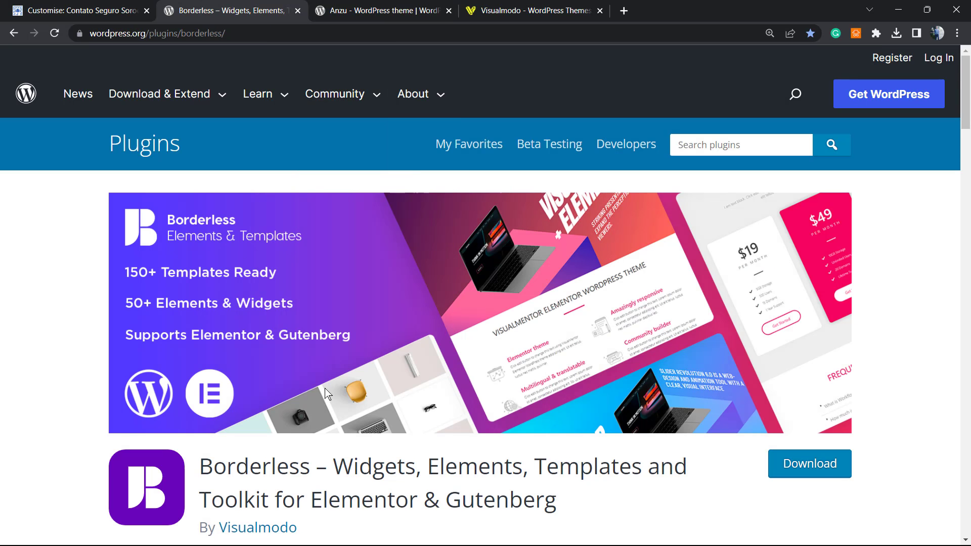
scroll("down", 3)
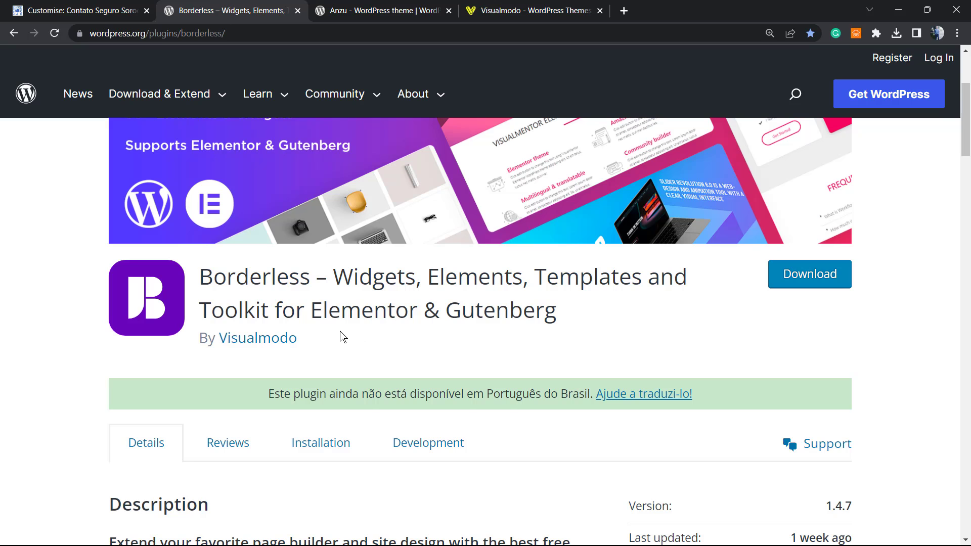
scroll("down", 3)
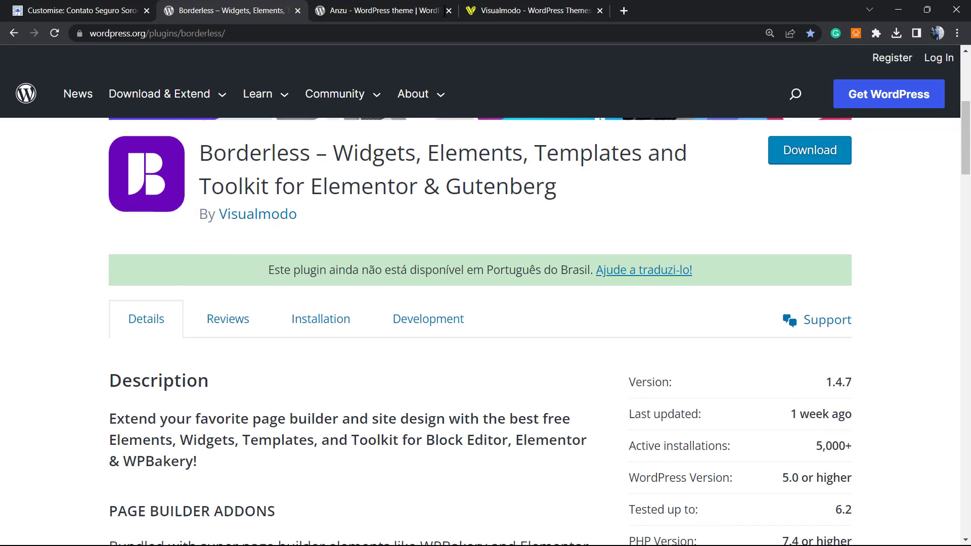
- View the Anzu theme page, then switch to the Visualmodo homepage
left_click(381, 10)
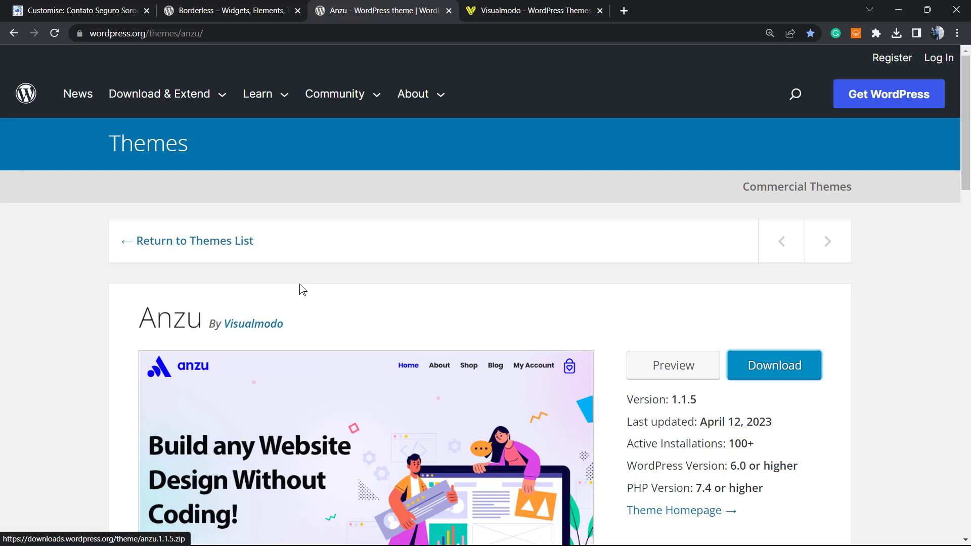
double_click(170, 317)
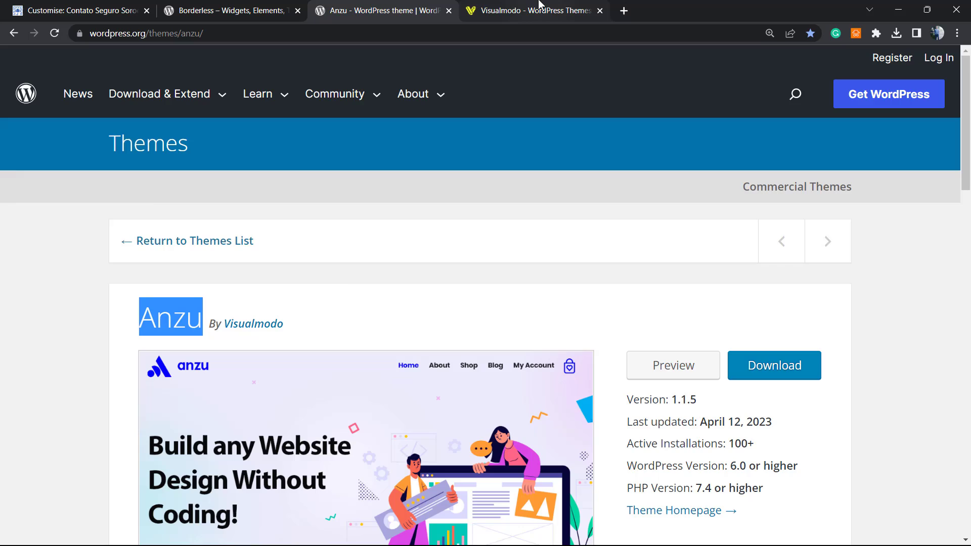
left_click(535, 11)
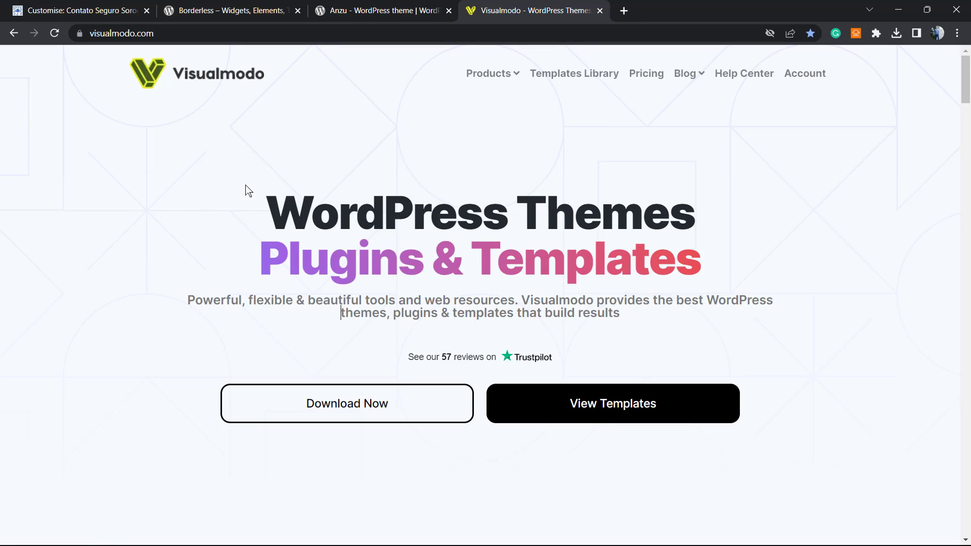
mouse_move(574, 73)
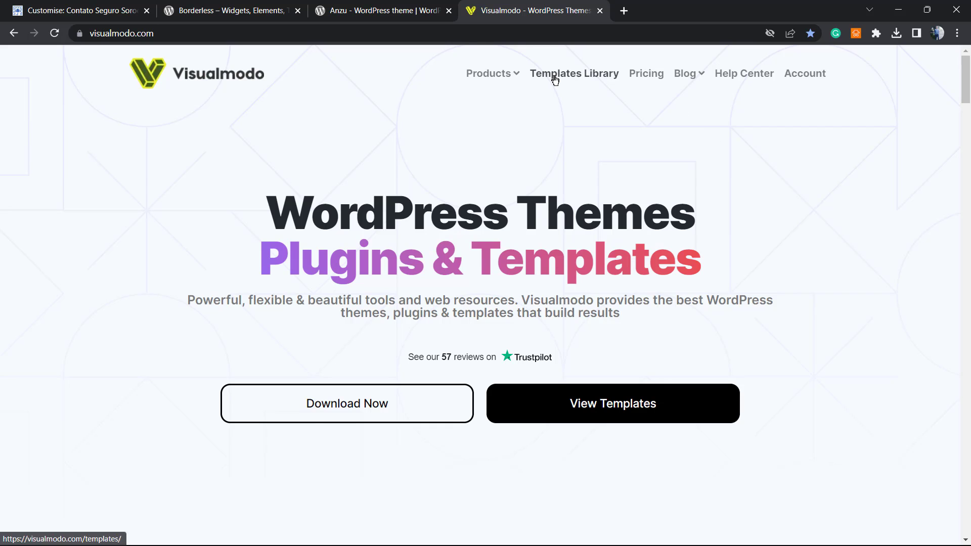
- Browse Visualmodo's Templates Library through designs like Eco Food 2, Bakery and Cakes
left_click(573, 73)
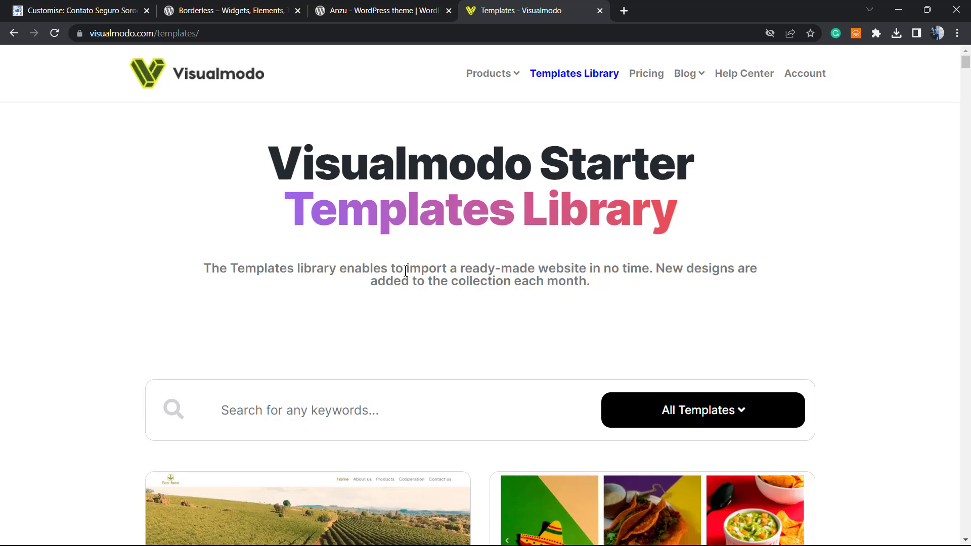
scroll("down", 3)
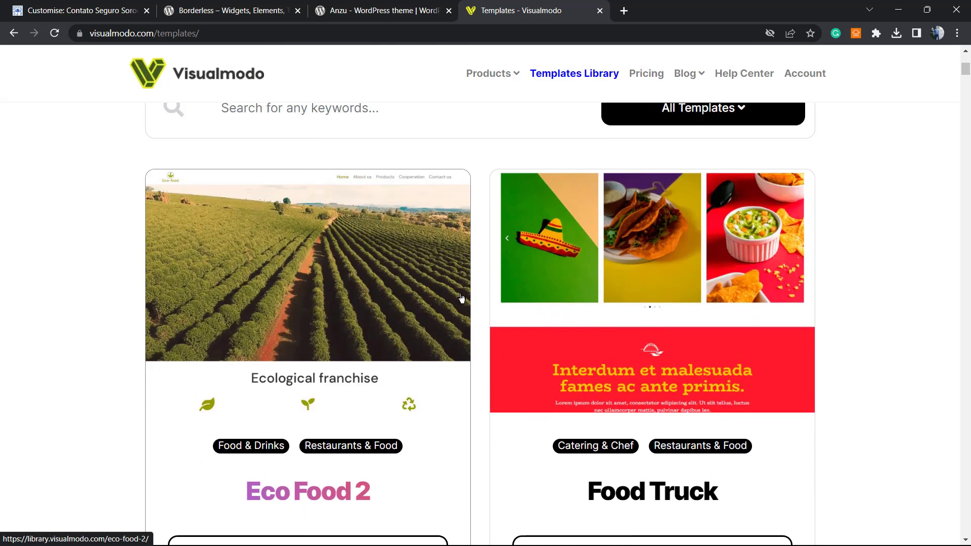
scroll("down", 3)
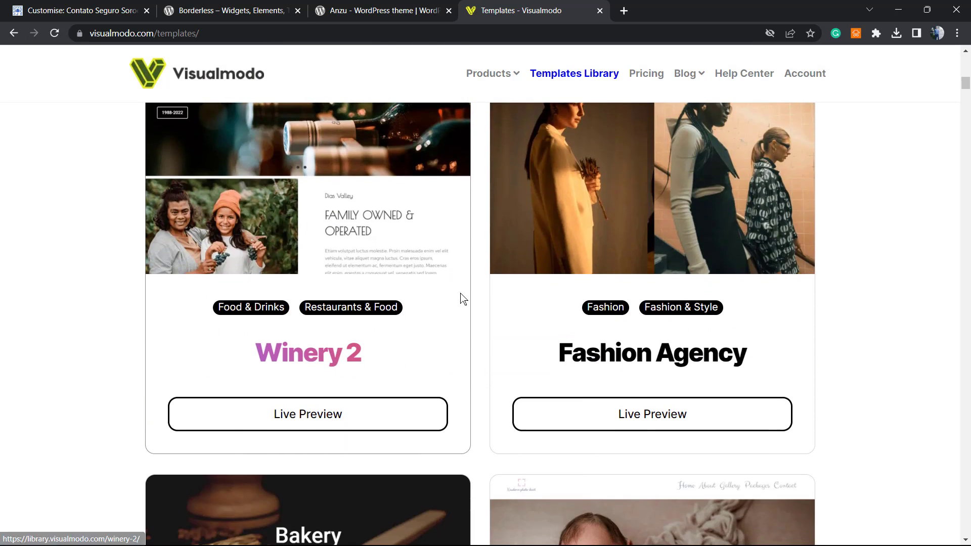
scroll("down", 3)
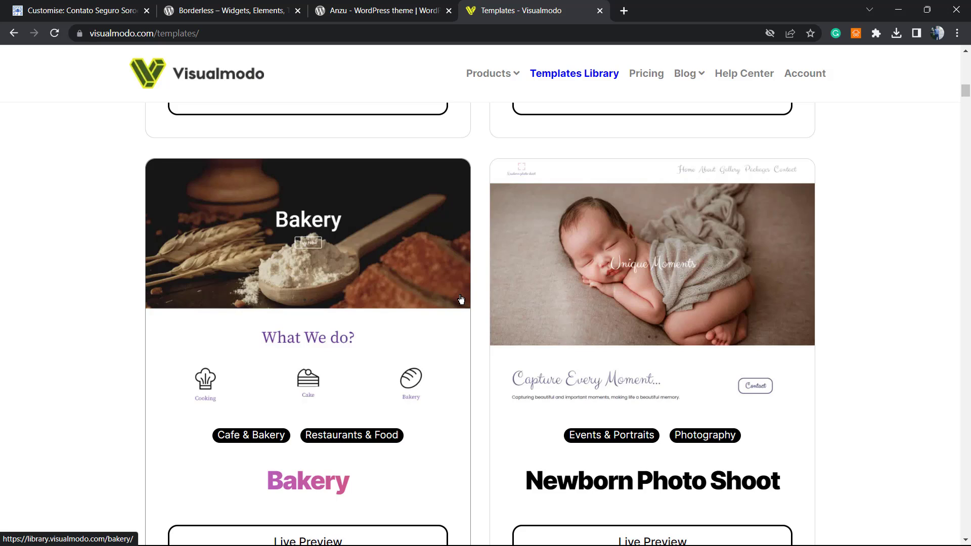
mouse_move(448, 314)
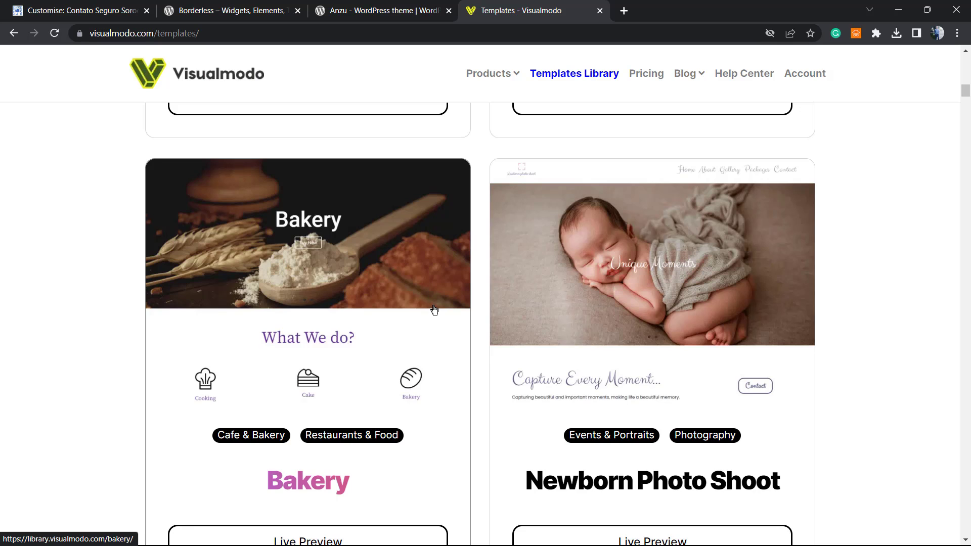
mouse_move(434, 308)
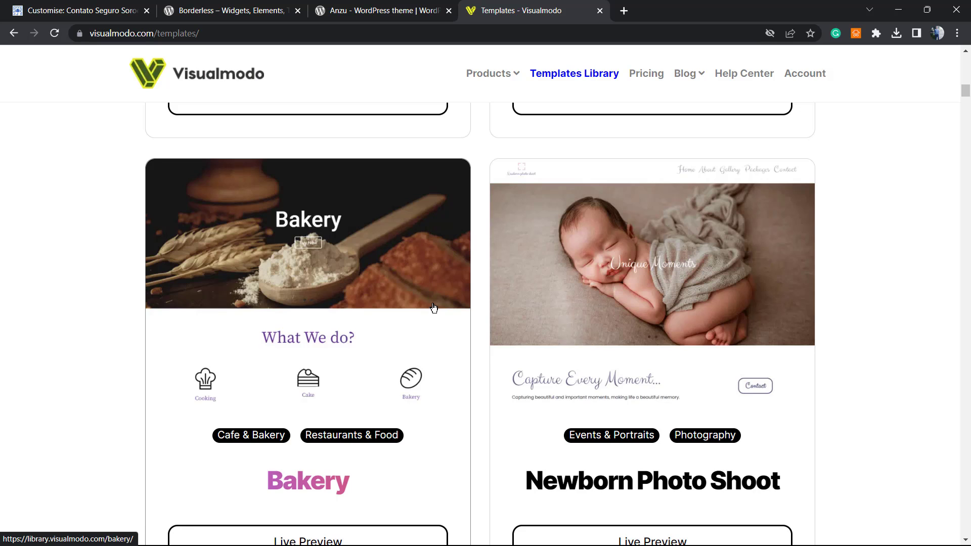
scroll("down", 3)
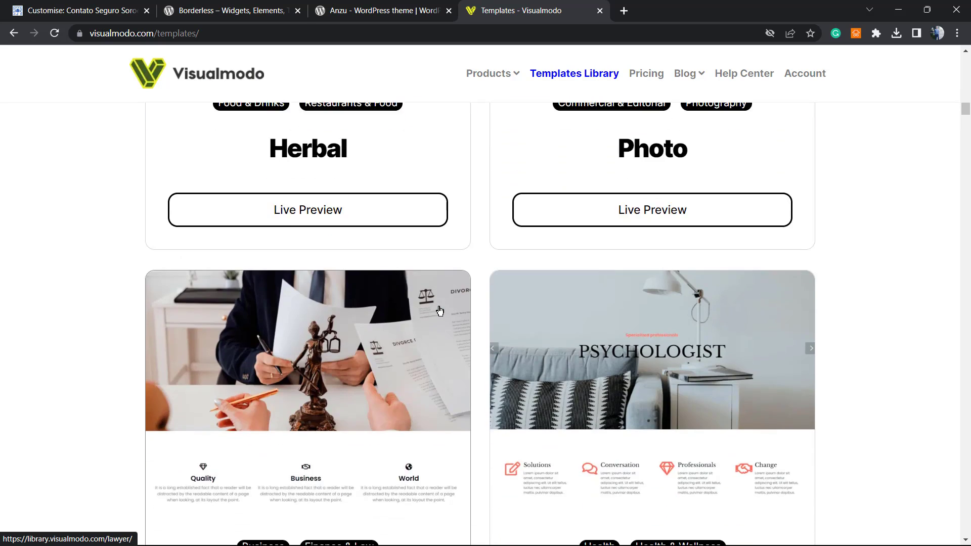
scroll("down", 3)
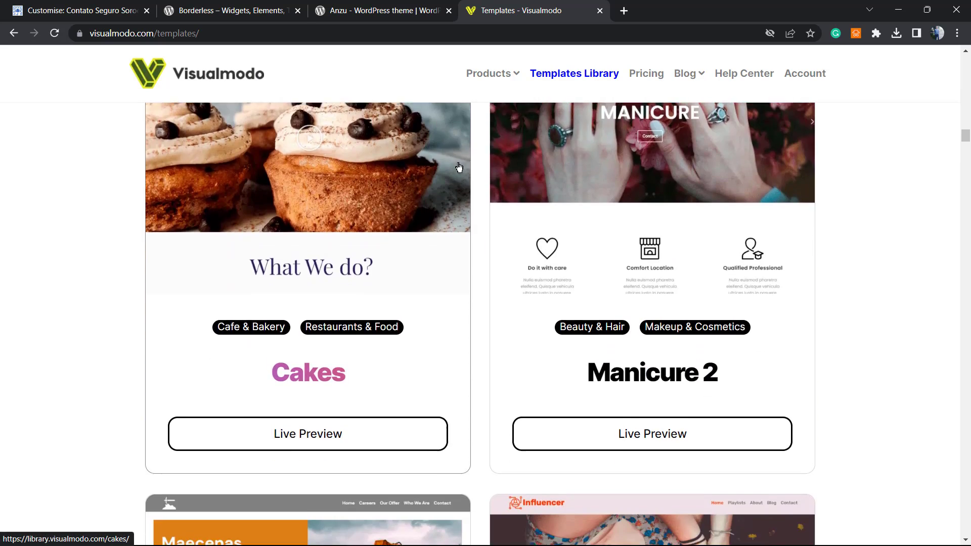